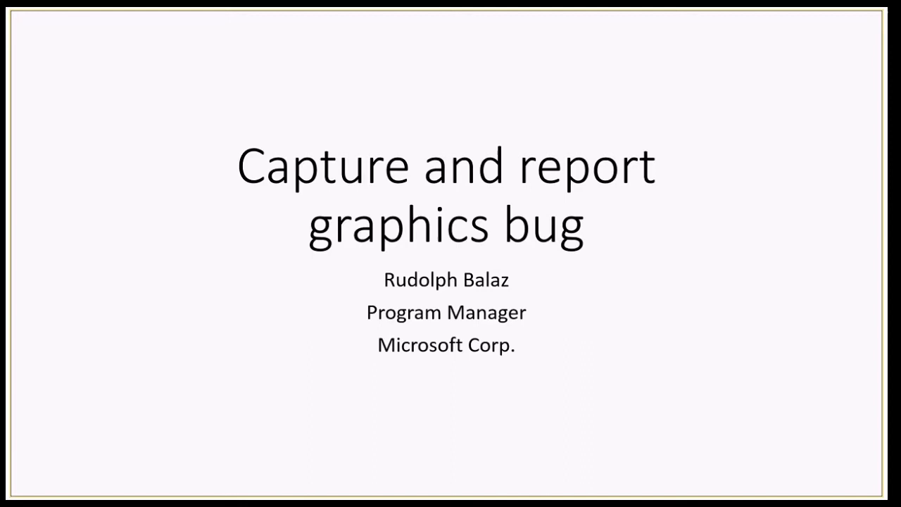
- Advance the slideshow from the title slide to the 'Have you ever' slide
key(Right)
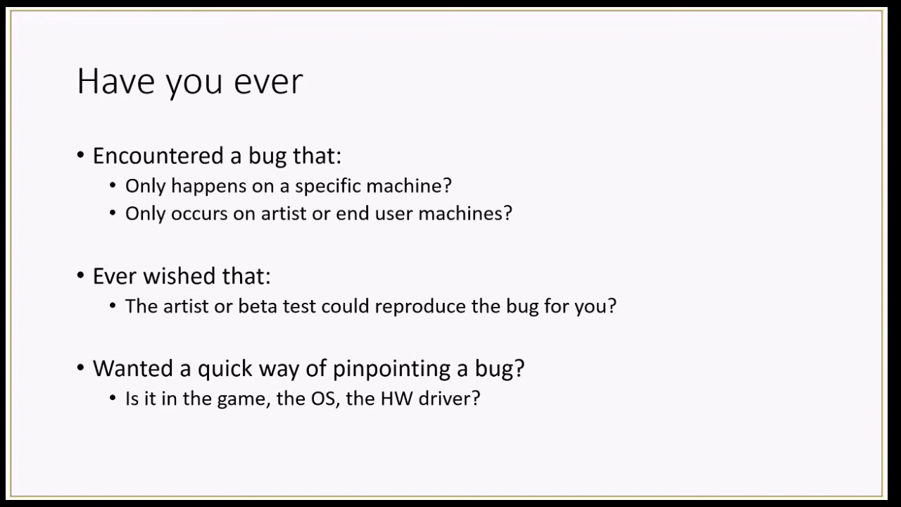
- Advance to the 'New graphics tools in Window 10' slide
key(right)
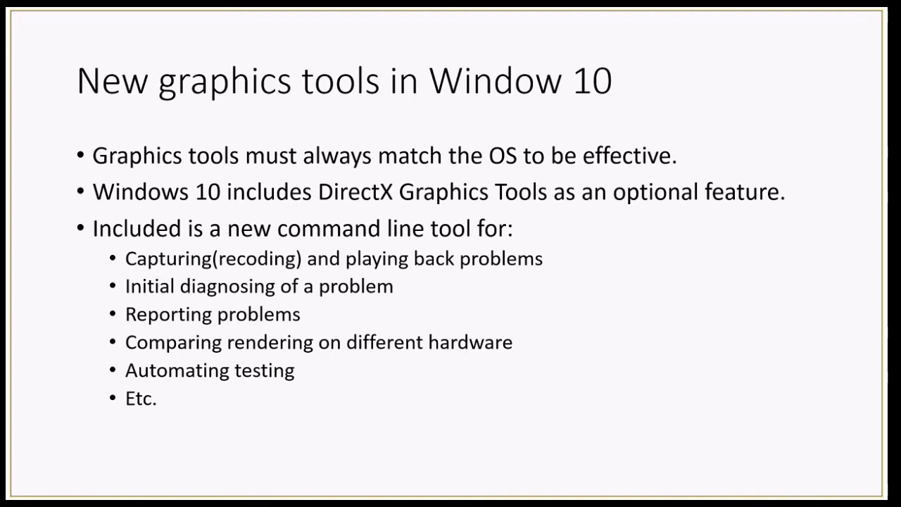
- Advance the slideshow before switching to Windows Settings' display page
key(Right)
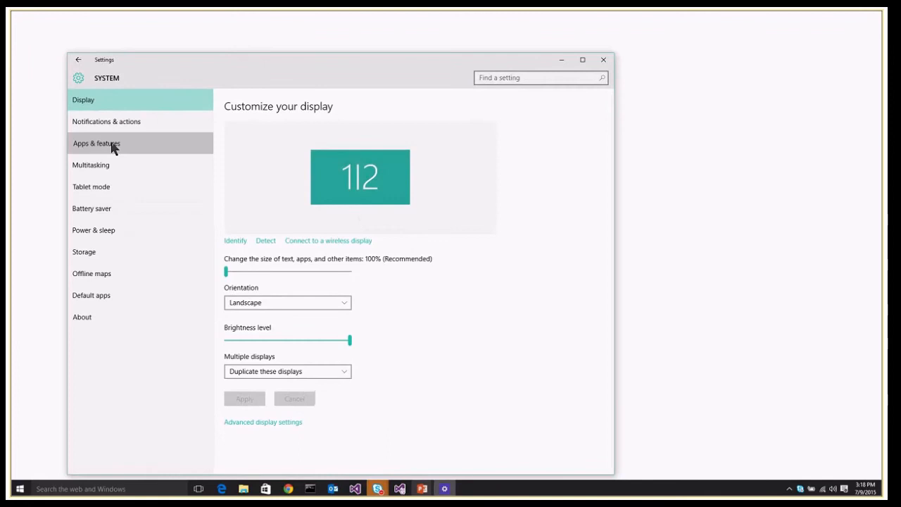
- Show the 12.7 MB Graphics Tools entry in Apps & features' optional features list
click(96, 143)
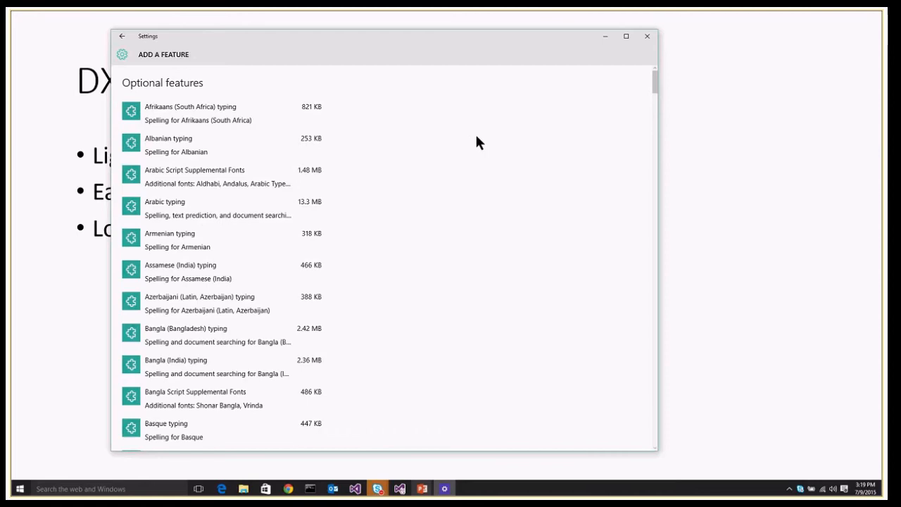
scroll(down, 3)
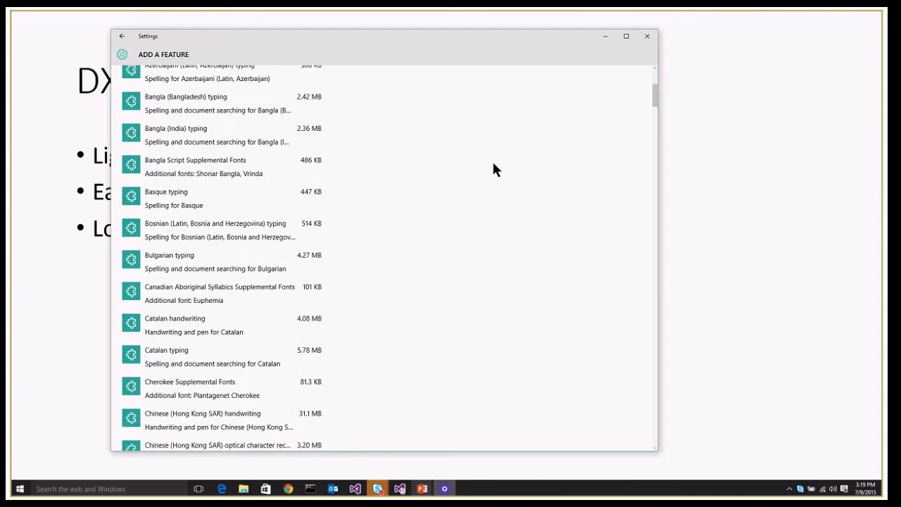
scroll(down, 3)
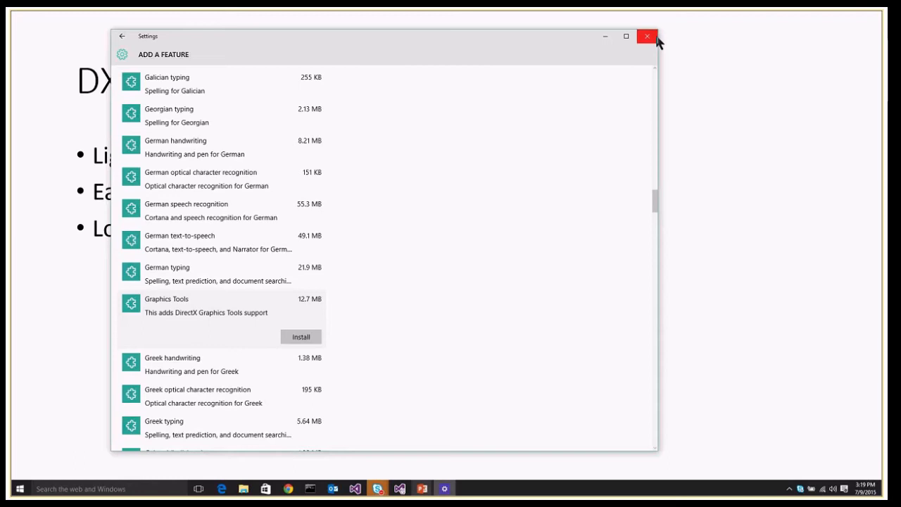
- Close the Settings window to return to the Demo slide
click(646, 36)
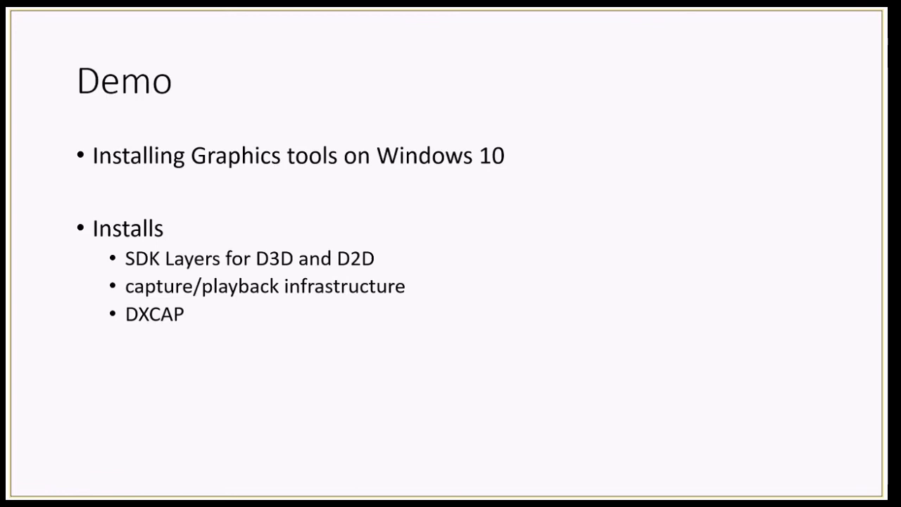
- Advance to the 'Demo - DXCAP' slide listing DXCAP commands
key(Right)
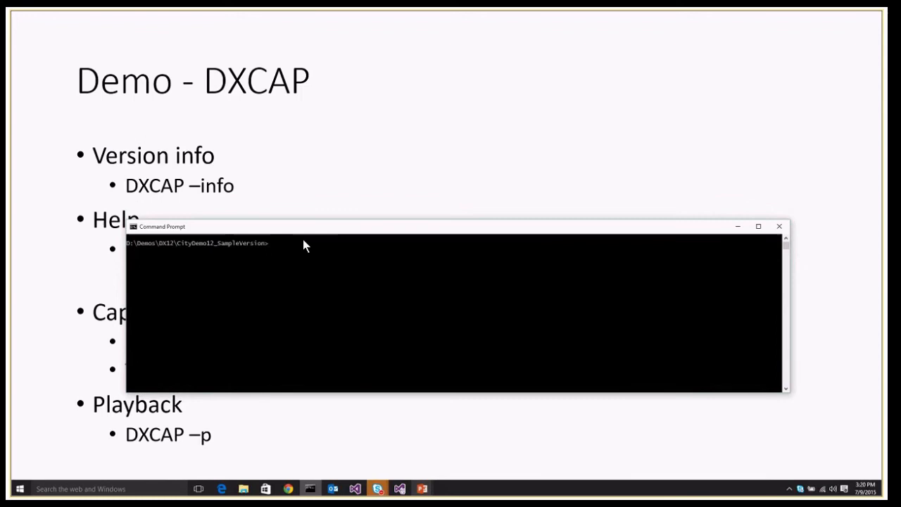
- Run dxcap -info and review the version information for each binary
text(dxcap -info)
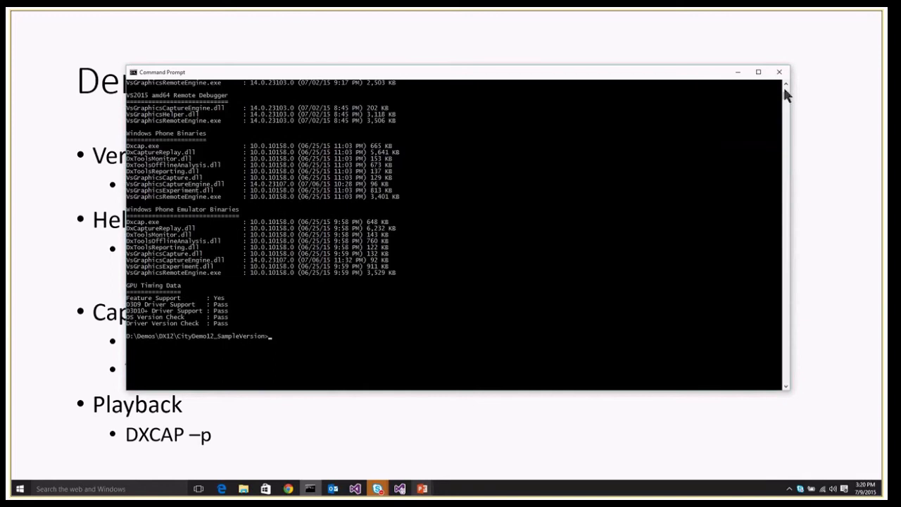
scroll(up, 3)
text(dxcap -c x64\Debug\CityDemo12.exe)
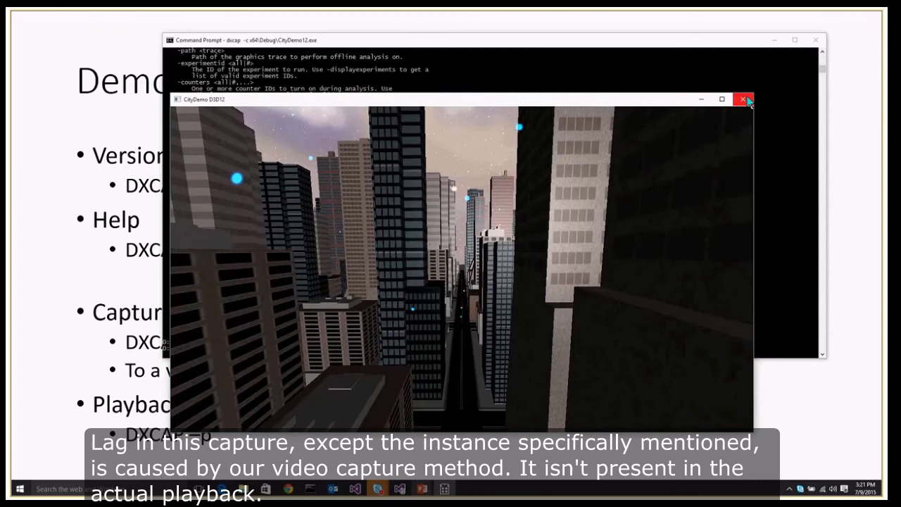
- Close the CityDemo12 window and replay the capture with dxcap -p
click(741, 99)
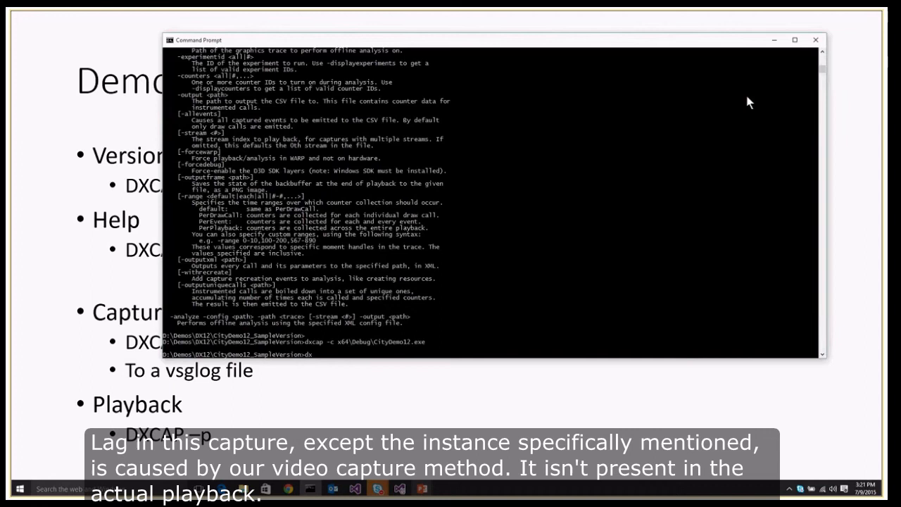
text(dxcap -p)
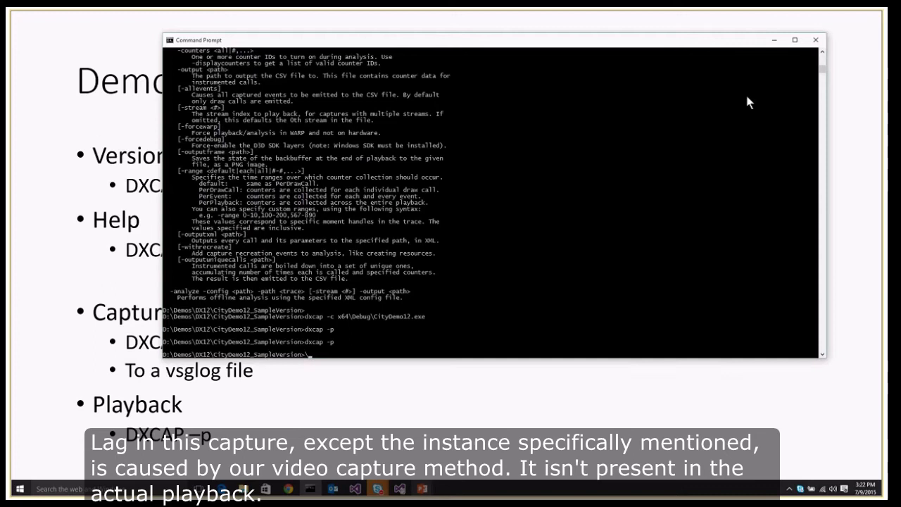
- Run a dir search for the CityDemo12 capture files
text(dir *)
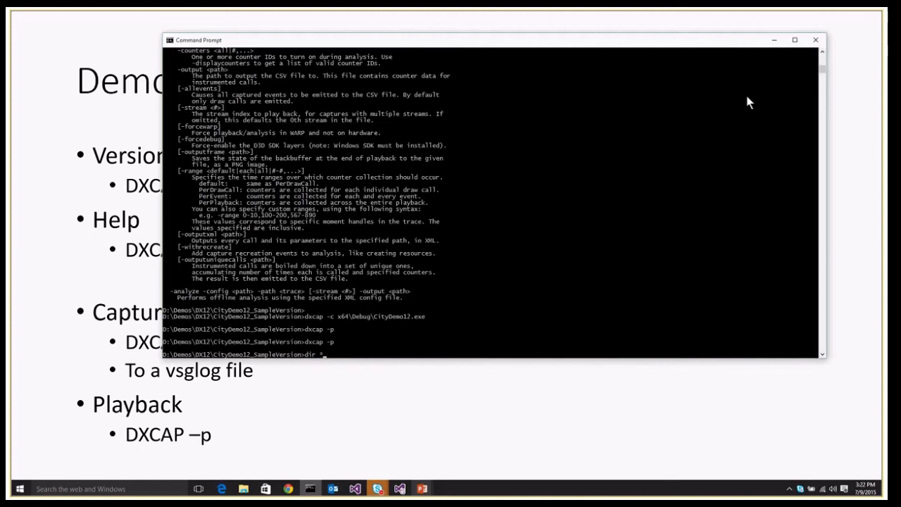
key(enter)
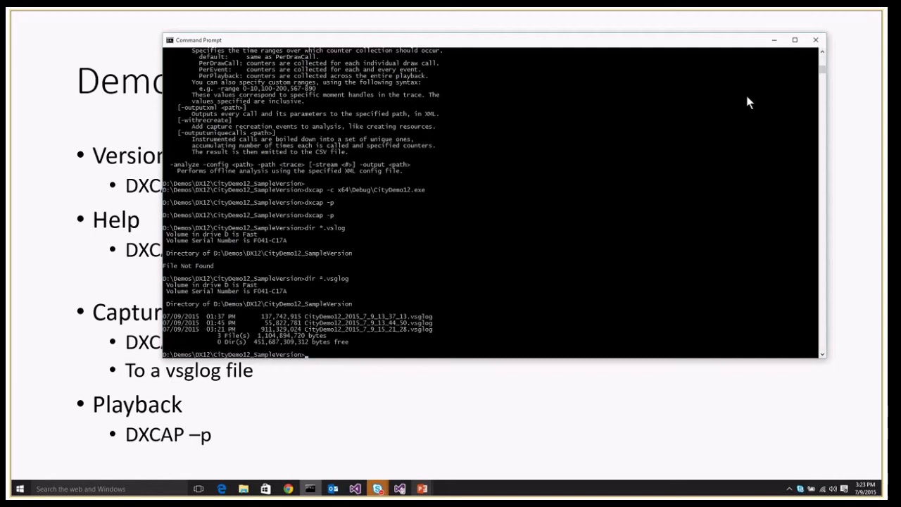
mouse_move(848, 74)
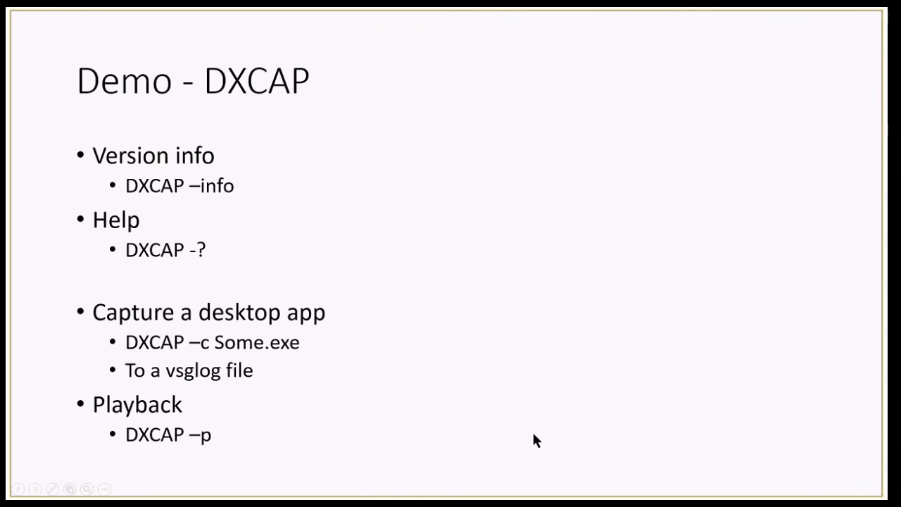
- Advance to the next DXCAP slide on frame capture, playback and manual capture
key(Right)
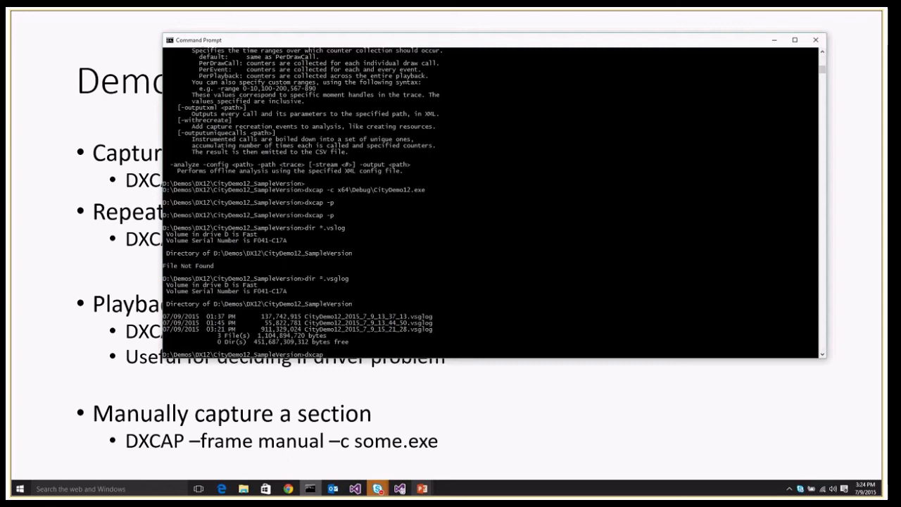
- Capture frame 10 of CityDemo12 with dxcap -frame 10, then play it back repeated 50 times
text(-frame 10 -c x64\Debug\CityDemo12.exe)
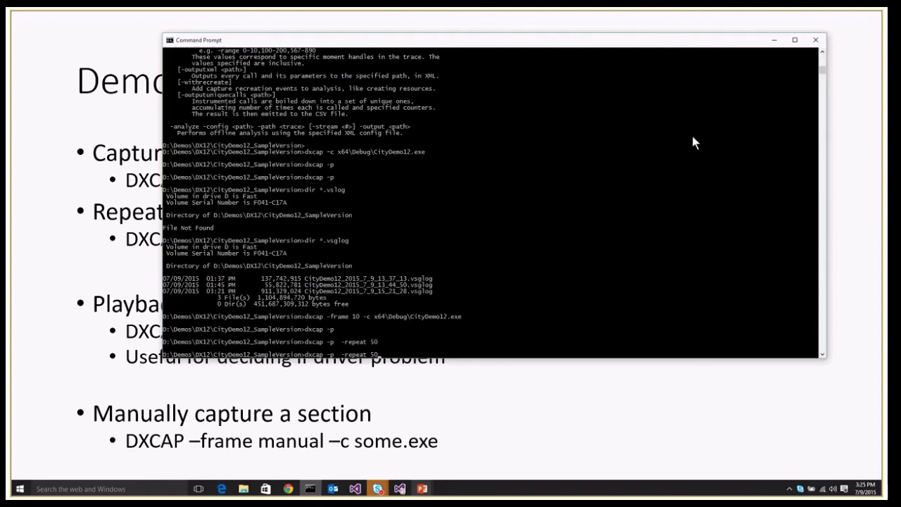
- Replay the capture 50 times on the WARP software rasterizer by appending -warp
text(-warp)
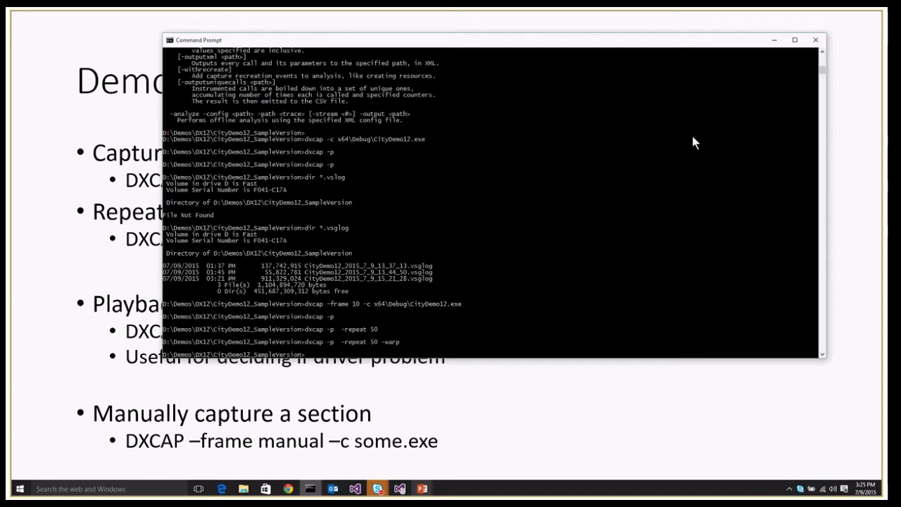
- Start a manual capture of CityDemo12 with dxcap -frame manual+1 and play it back repeated 40 times
text(dxcap -frame manual)
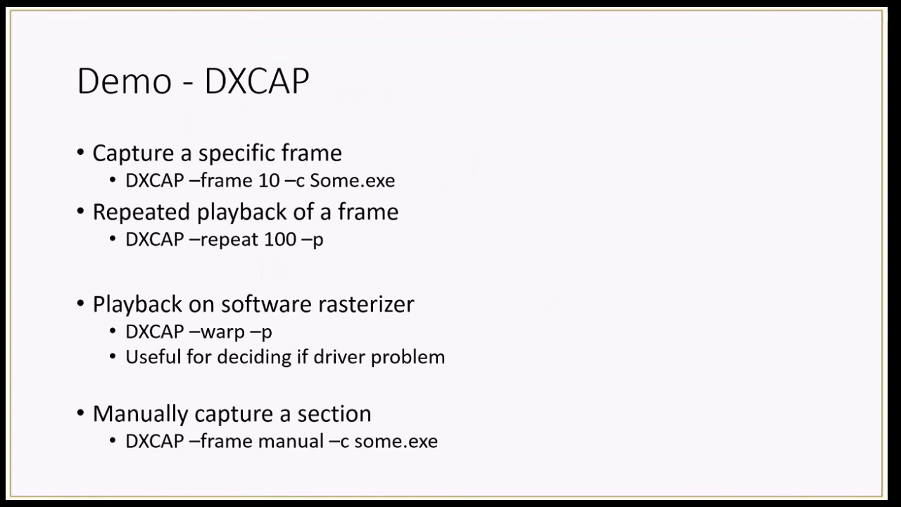
- Advance the deck to the universal-apps DXCAP demo slide
key(Right)
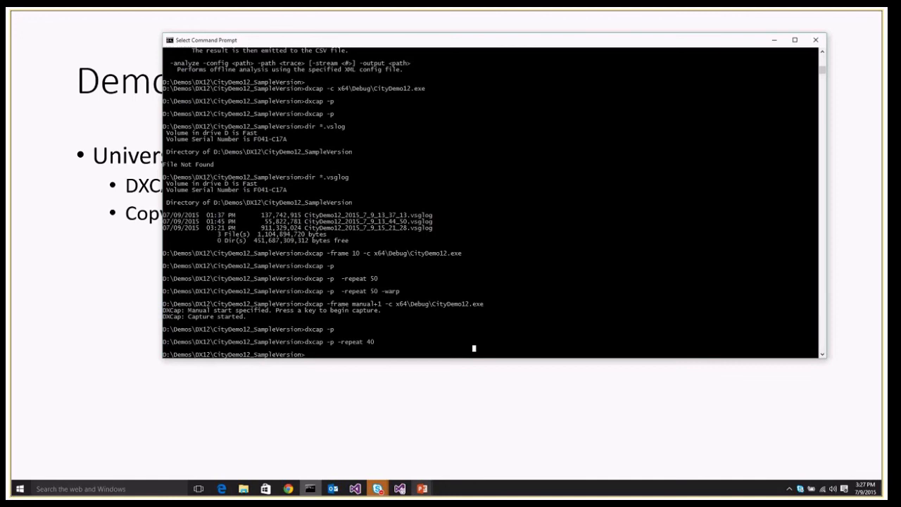
- Enumerate DirectXApp with dxcap -e, capture the packaged app, then close its spinning-cube window
text(dxcap -e)
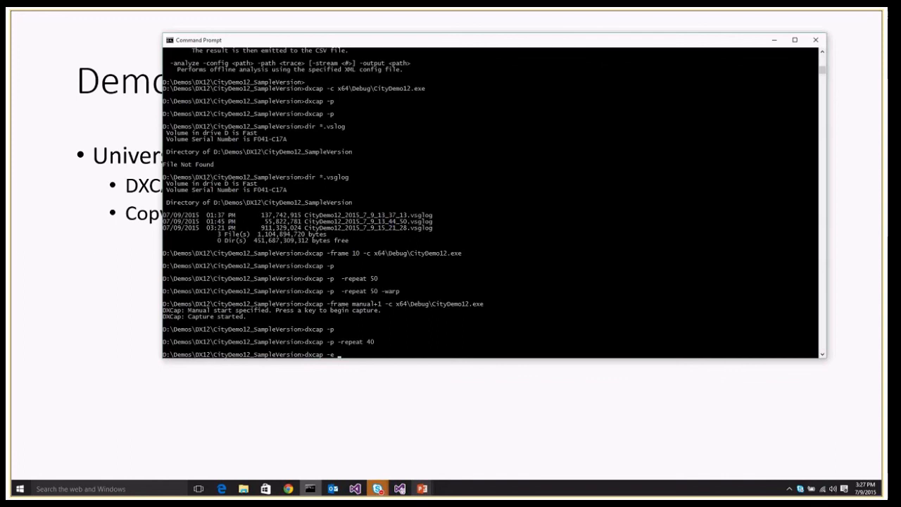
text(DirectXApp)
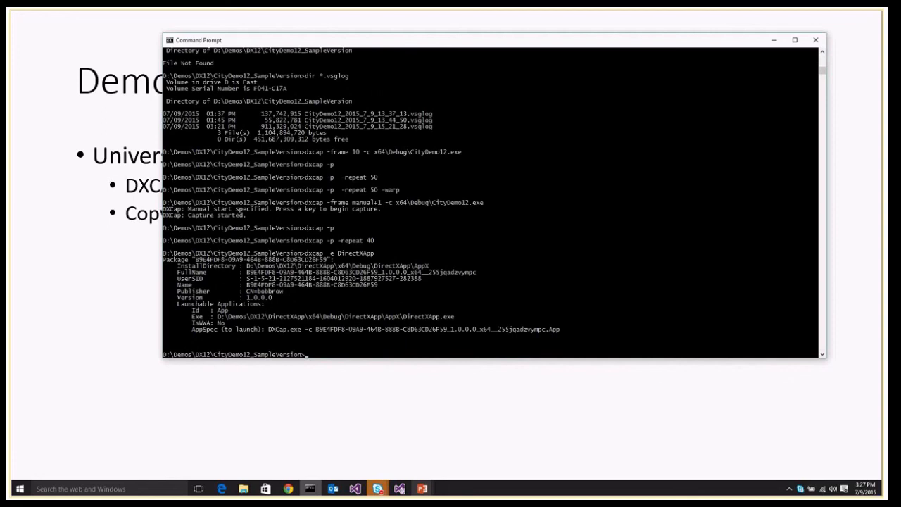
mouse_move(300, 335)
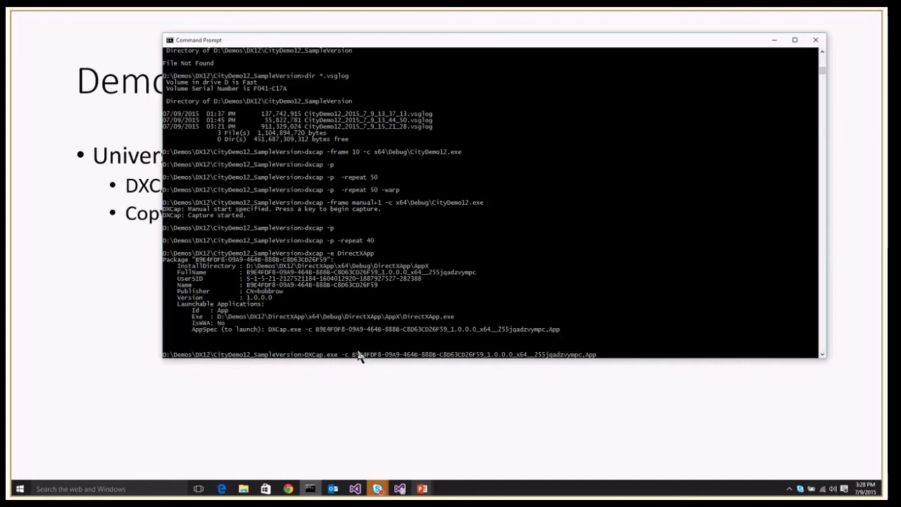
key(enter)
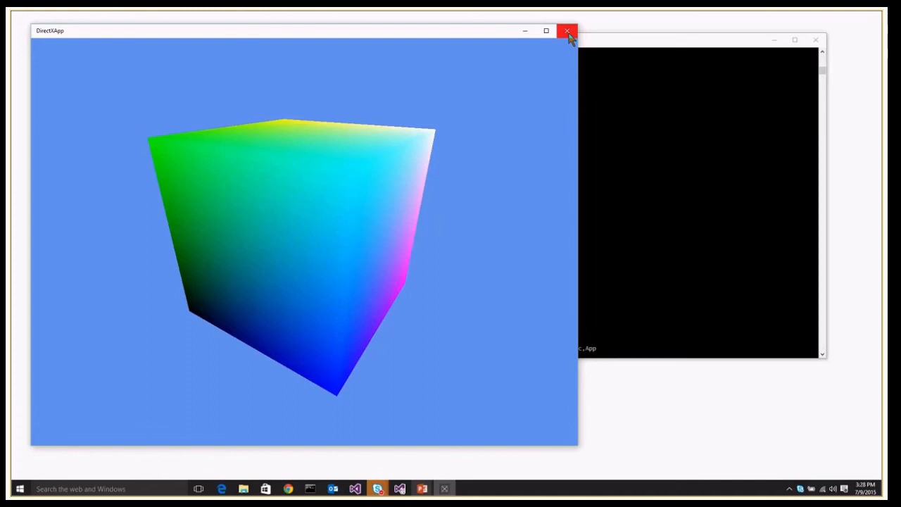
click(568, 31)
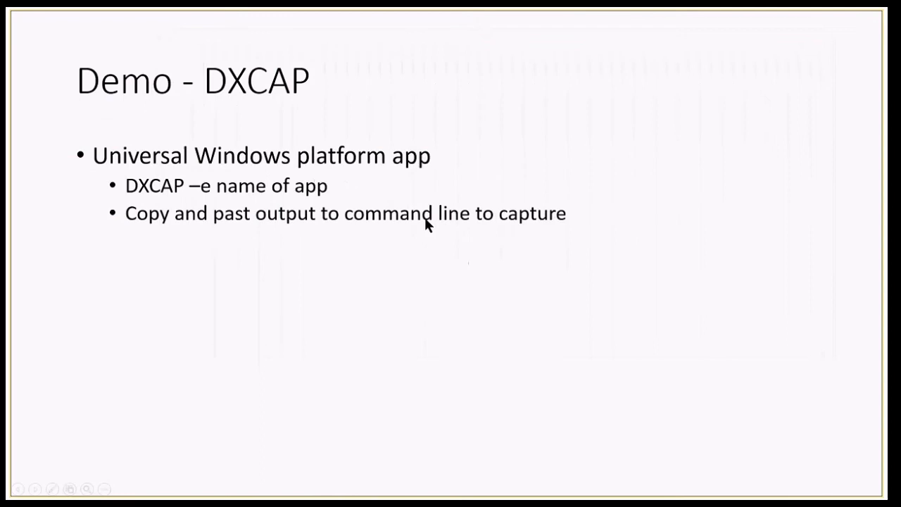
- Advance the slide show to the reporting-and-debugging slide
key(Right)
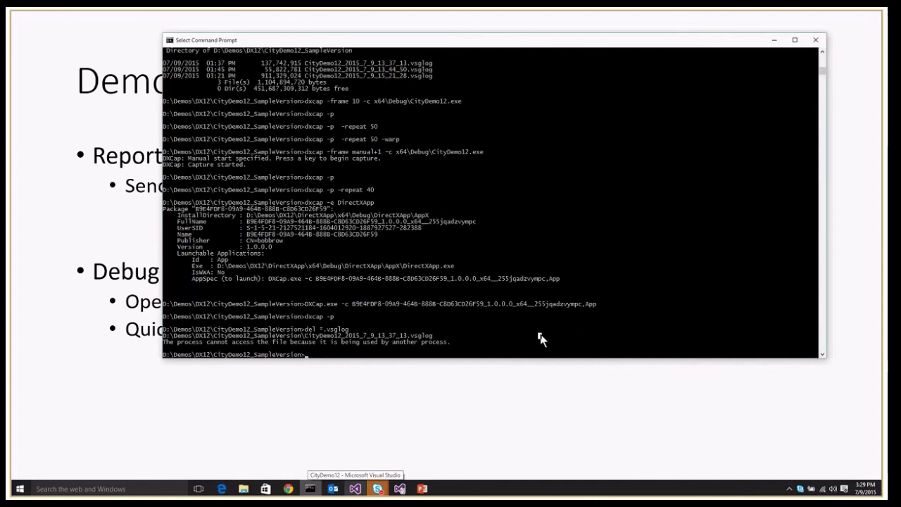
- Capture frame 10 of x64\Debug\CityDemo12.exe again, producing a second .vsglog file
text(dxcap -frame 10)
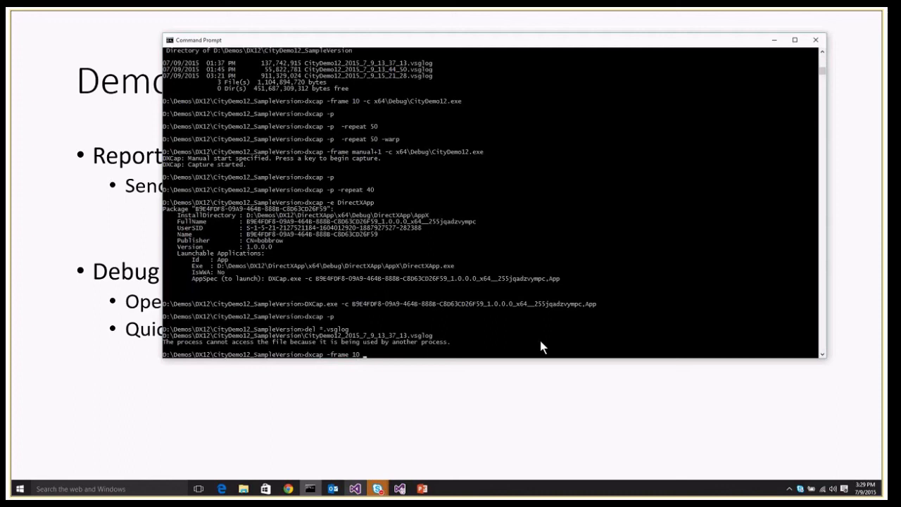
text(-c x64\Debug\CityDemo12.exe)
text(CityDemo12.v12.suo)
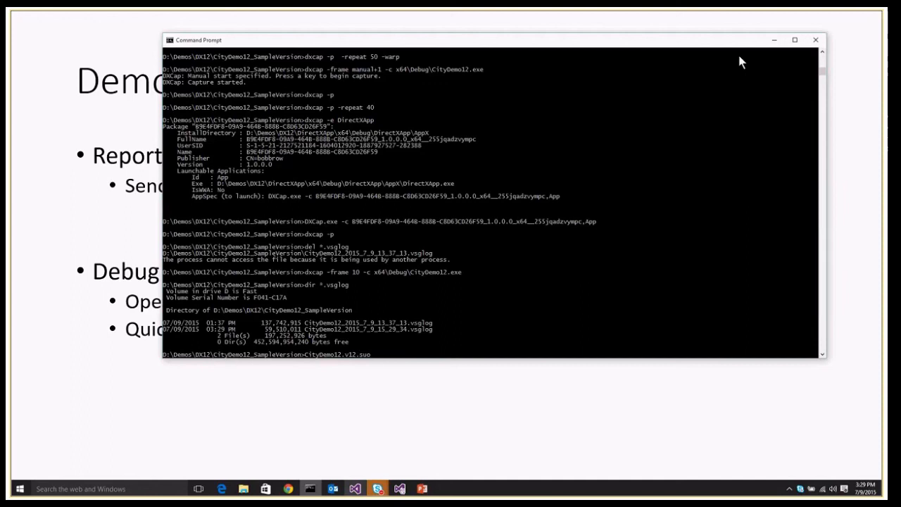
- Load CityDemo12_2015_7_9_15_29_34.vsglog, expand ExecuteCommandLists and switch the event list to Timeline view
text(CityDemo12_2015_7_9_15_29_34.vsglog)
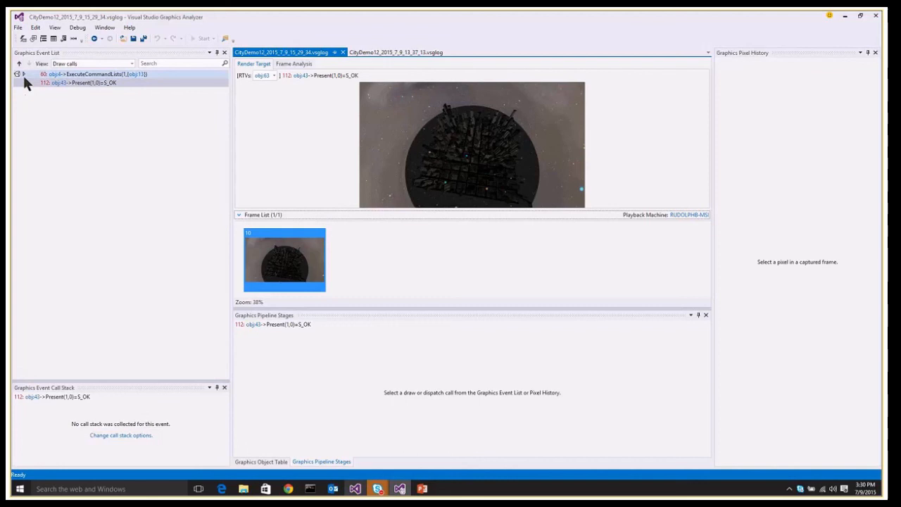
click(23, 74)
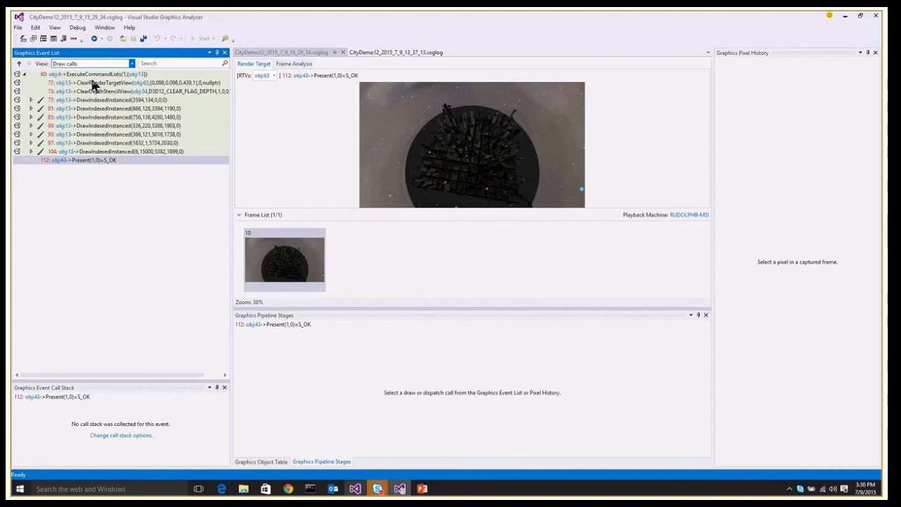
click(92, 63)
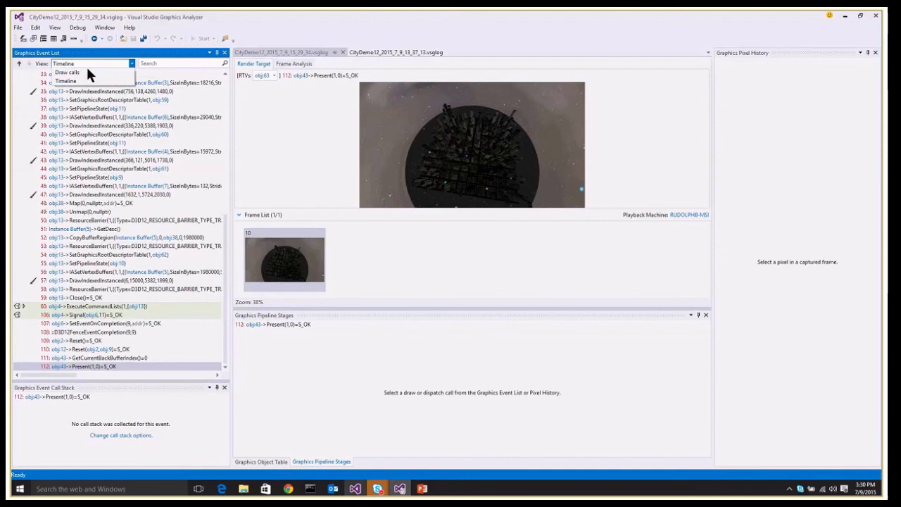
- Filter to draw calls, show pipeline stages for DrawIndexedInstanced 97 and preview its dome mesh in 3D
click(68, 72)
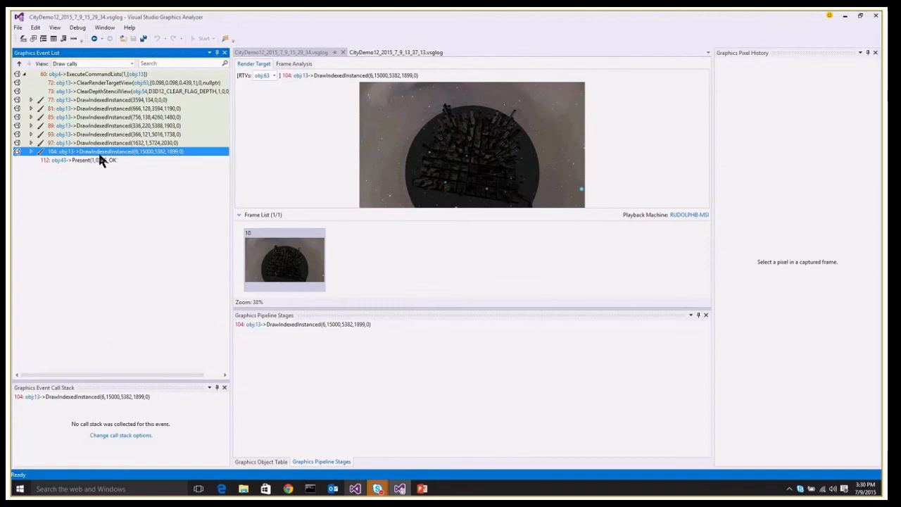
click(113, 143)
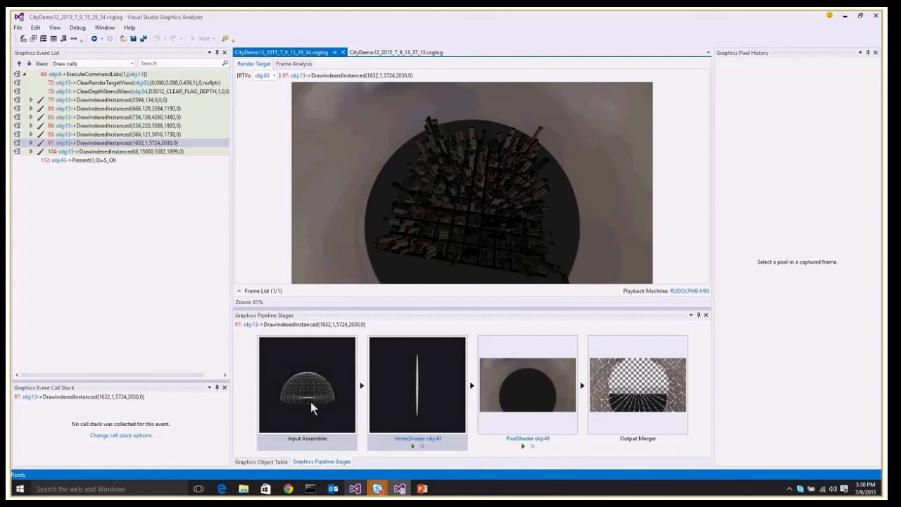
double_click(307, 383)
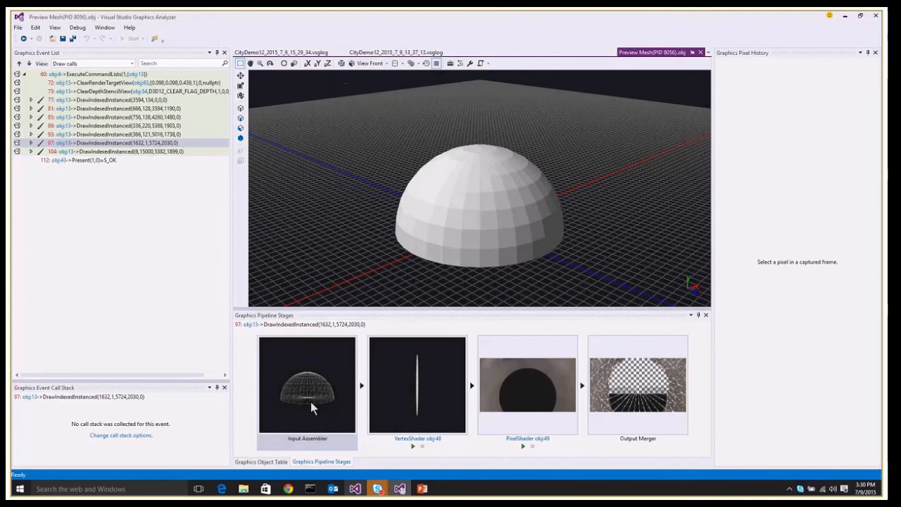